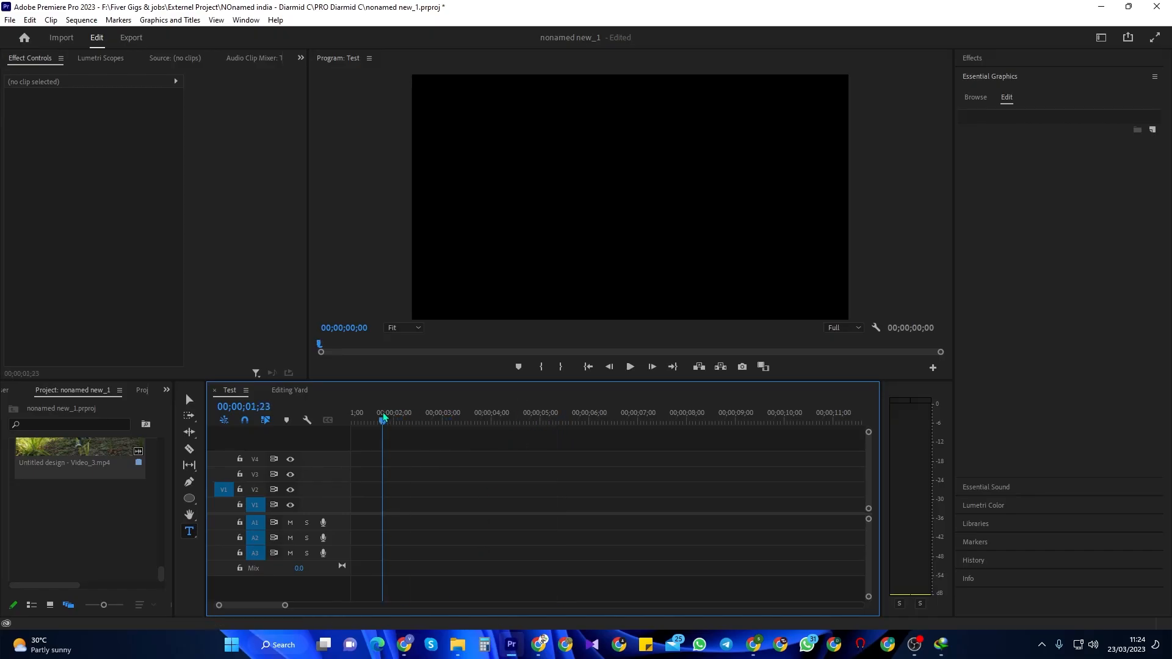
# Create a new 1920×1080 Black Video item in the project bin
pyautogui.click(587, 367)
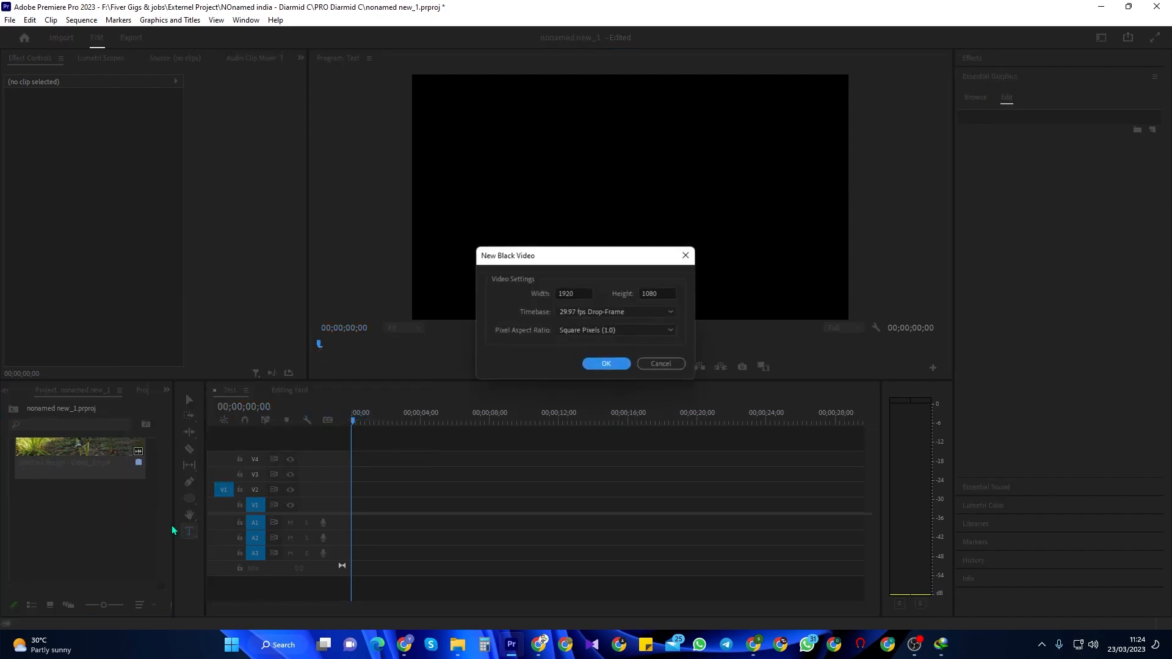
pyautogui.click(605, 365)
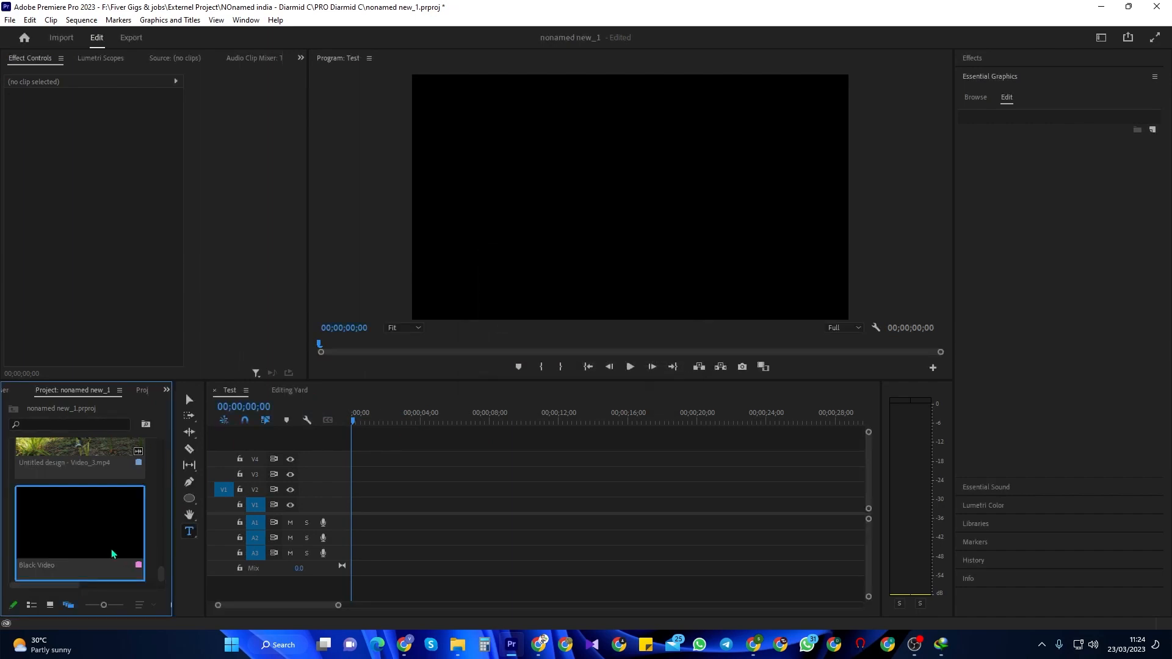
# Place the Black Video on track V1 and stretch it to about 6:28
pyautogui.moveTo(79, 523); pyautogui.dragTo(394, 503)
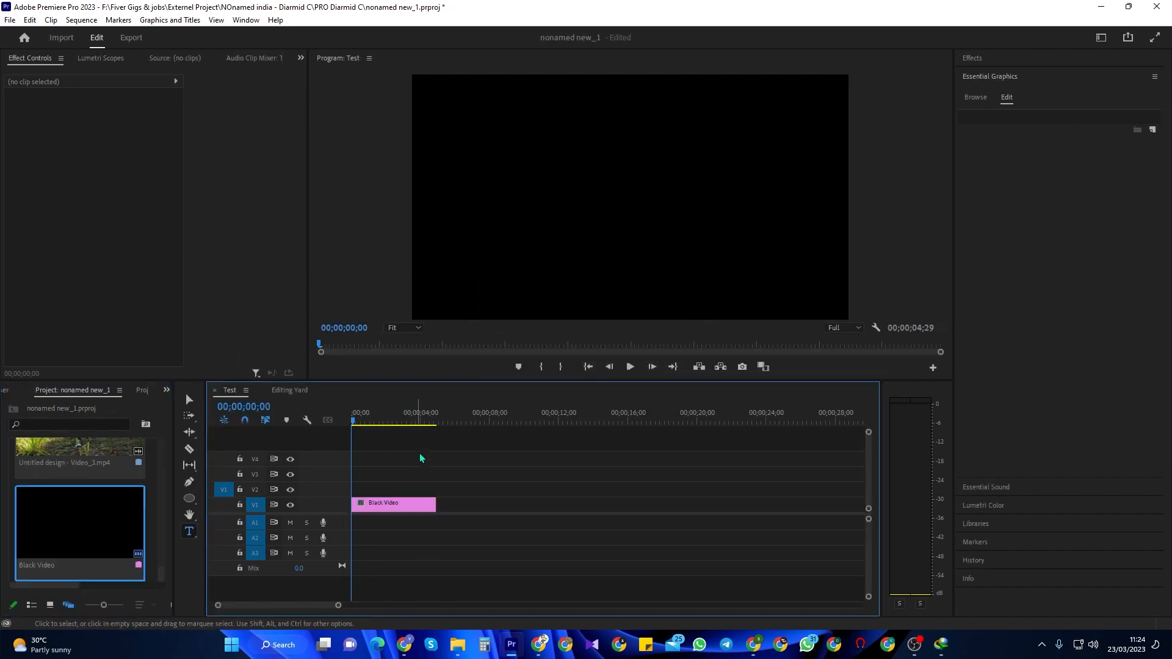
pyautogui.moveTo(434, 503); pyautogui.dragTo(483, 497)
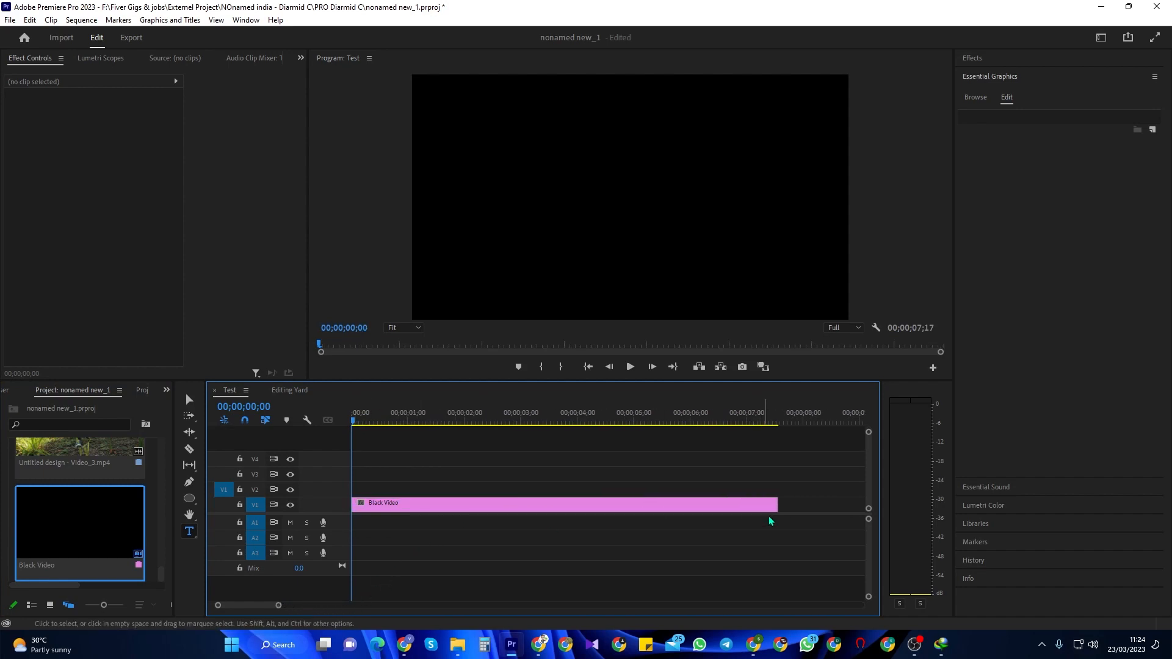
pyautogui.moveTo(777, 504); pyautogui.dragTo(741, 505)
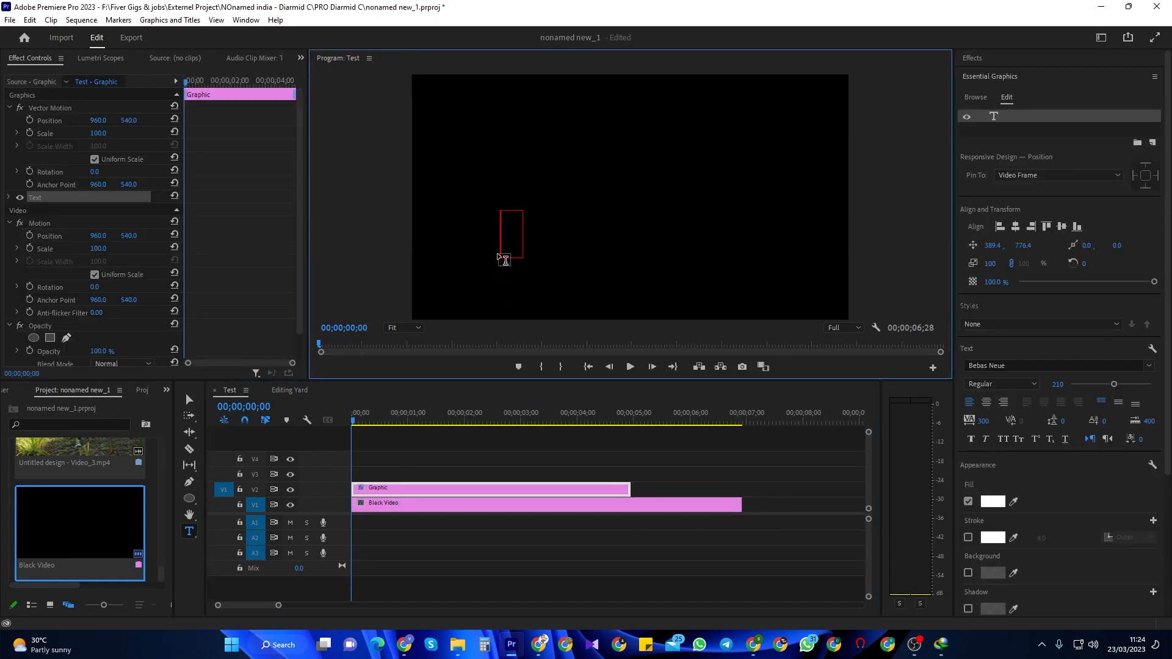
# Write the title 'Learn adobe' in the Program Monitor and reposition it in the frame
pyautogui.write('Learn adobe')
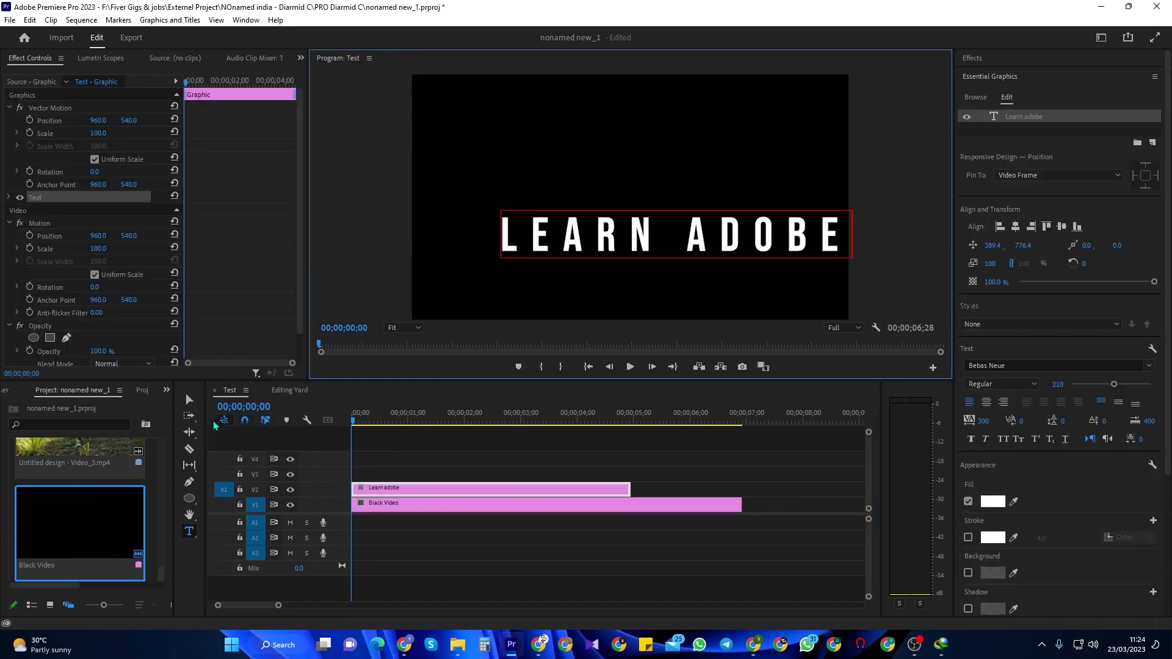
pyautogui.moveTo(672, 235); pyautogui.dragTo(641, 199)
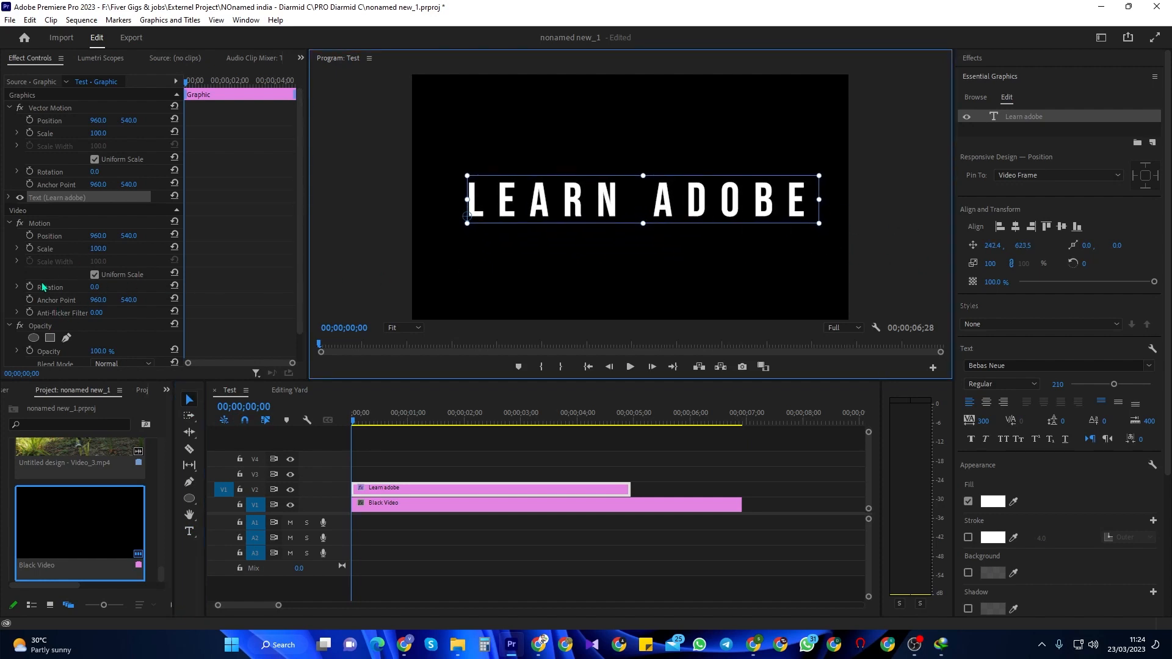
# Set the title's font size to 215 and align it to the horizontal centre
pyautogui.click(9, 197)
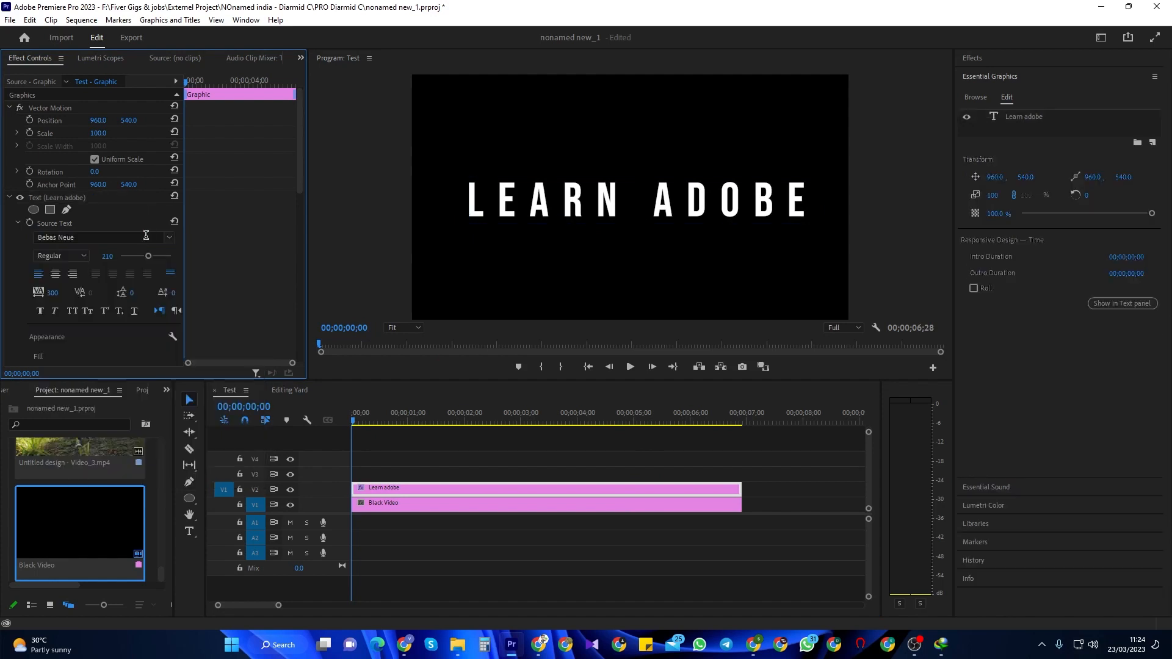
pyautogui.moveTo(149, 255); pyautogui.dragTo(138, 255)
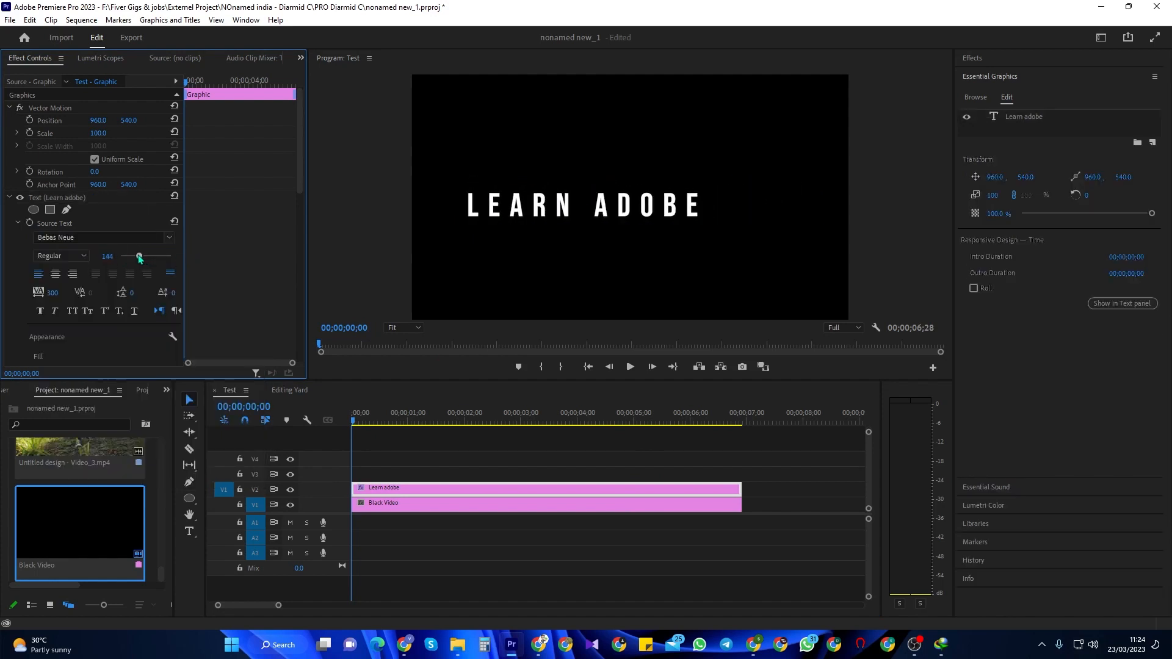
pyautogui.moveTo(138, 255); pyautogui.dragTo(148, 255)
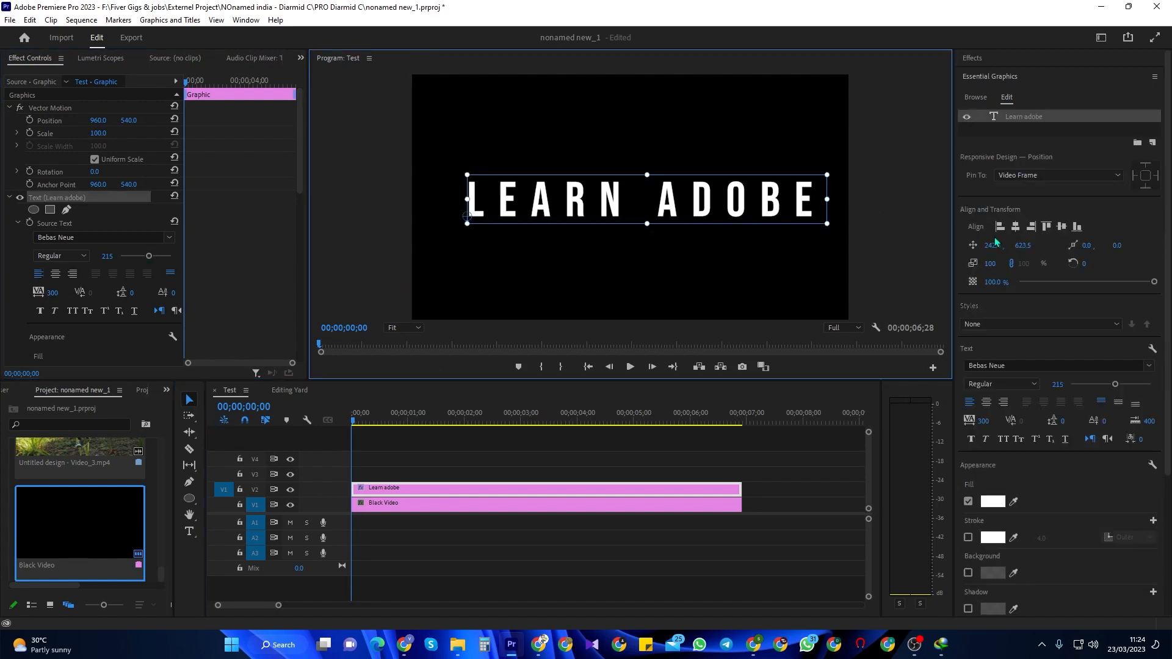
pyautogui.click(1015, 227)
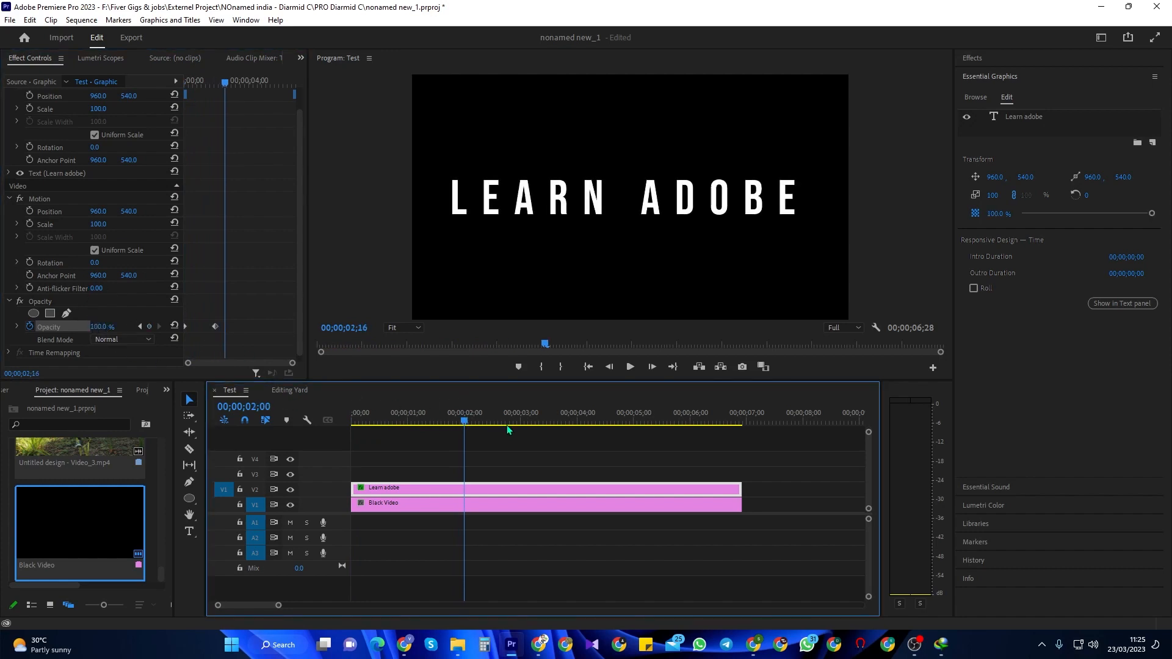
# Add opacity keyframes for the fade-in and set their interpolation to Auto Bezier
pyautogui.click(576, 413)
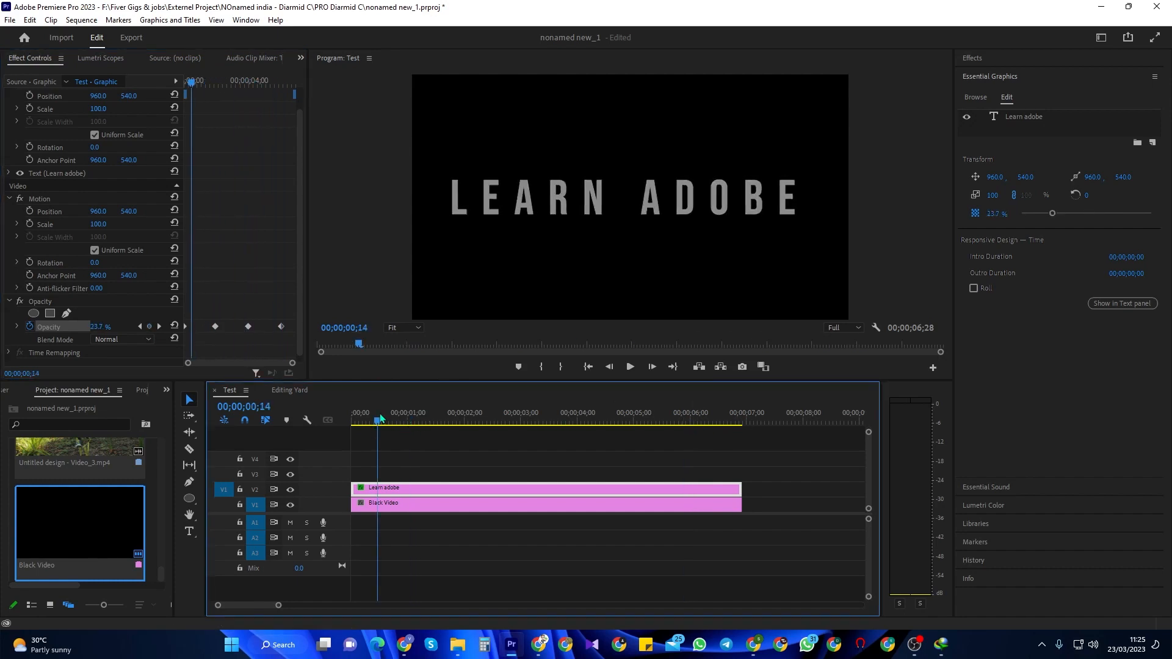
pyautogui.click(630, 367)
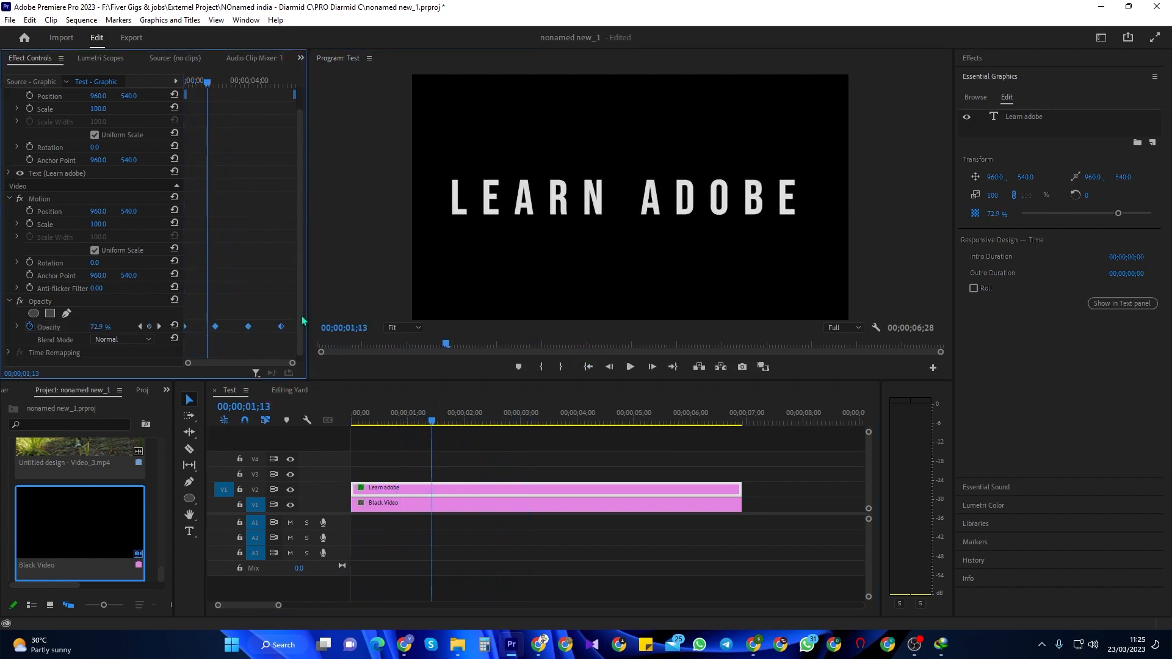
pyautogui.rightClick(282, 326)
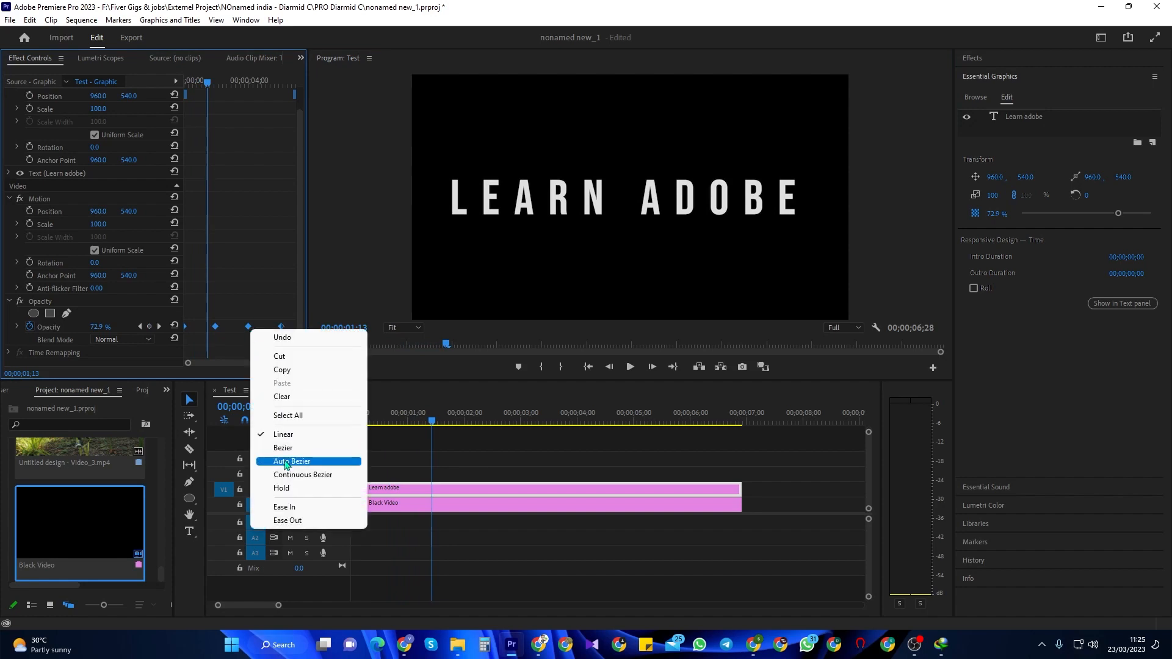
pyautogui.click(292, 461)
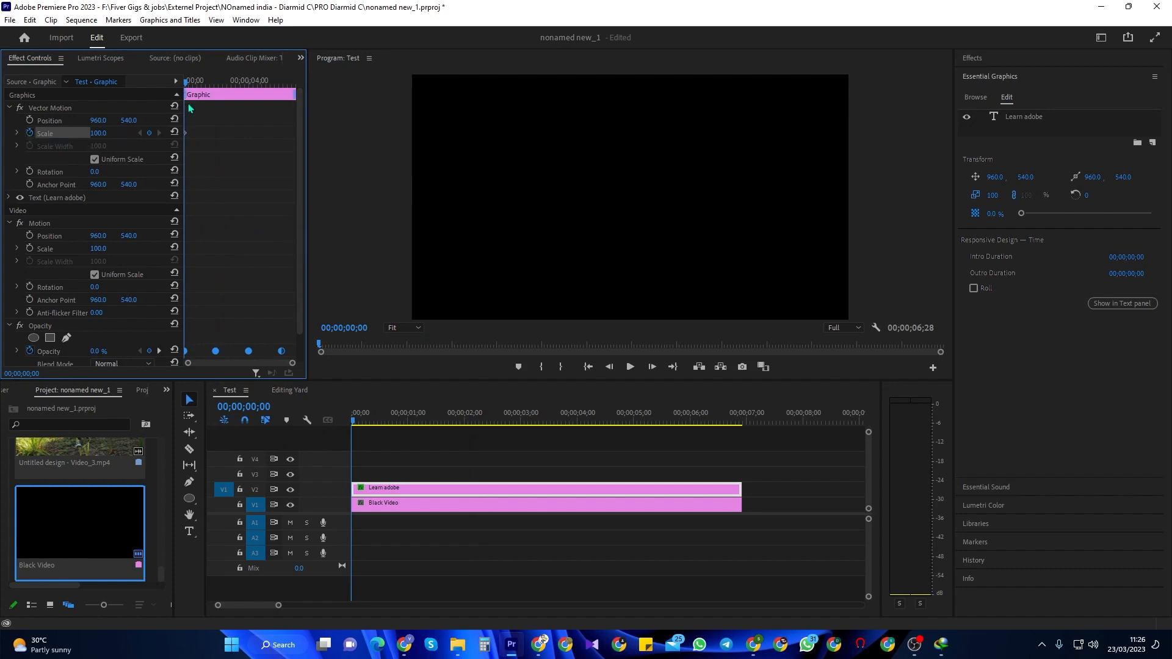
pyautogui.moveTo(188, 89)
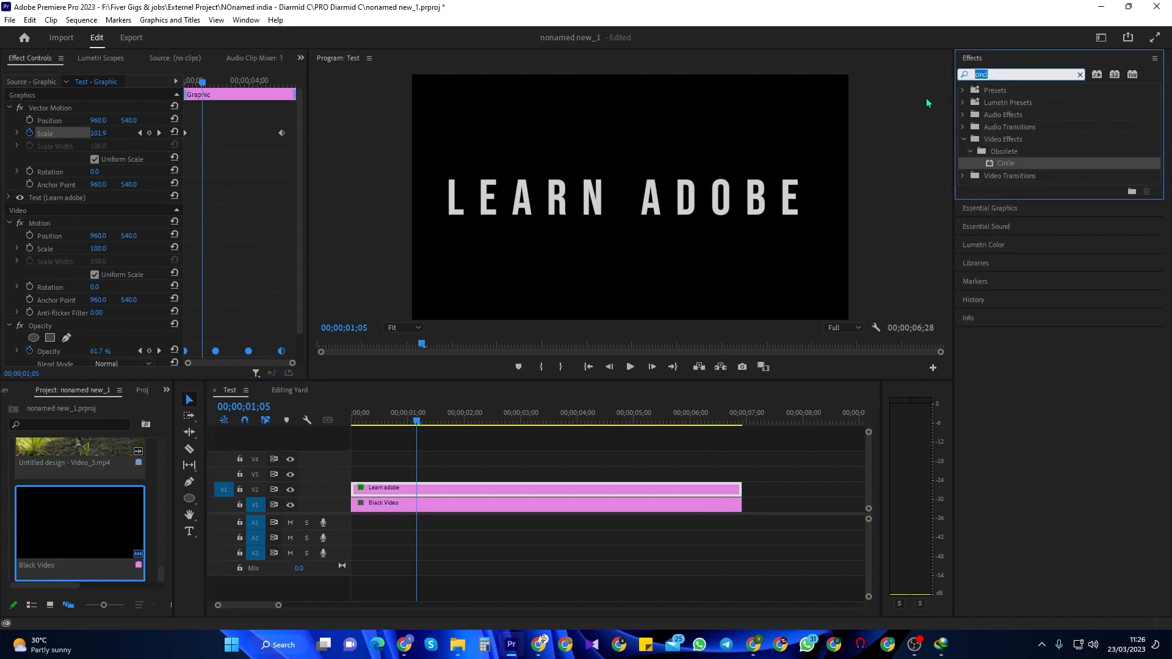
# Search 'gau' in Effects and drop Gaussian Blur onto the Graphic clip
pyautogui.write('gau')
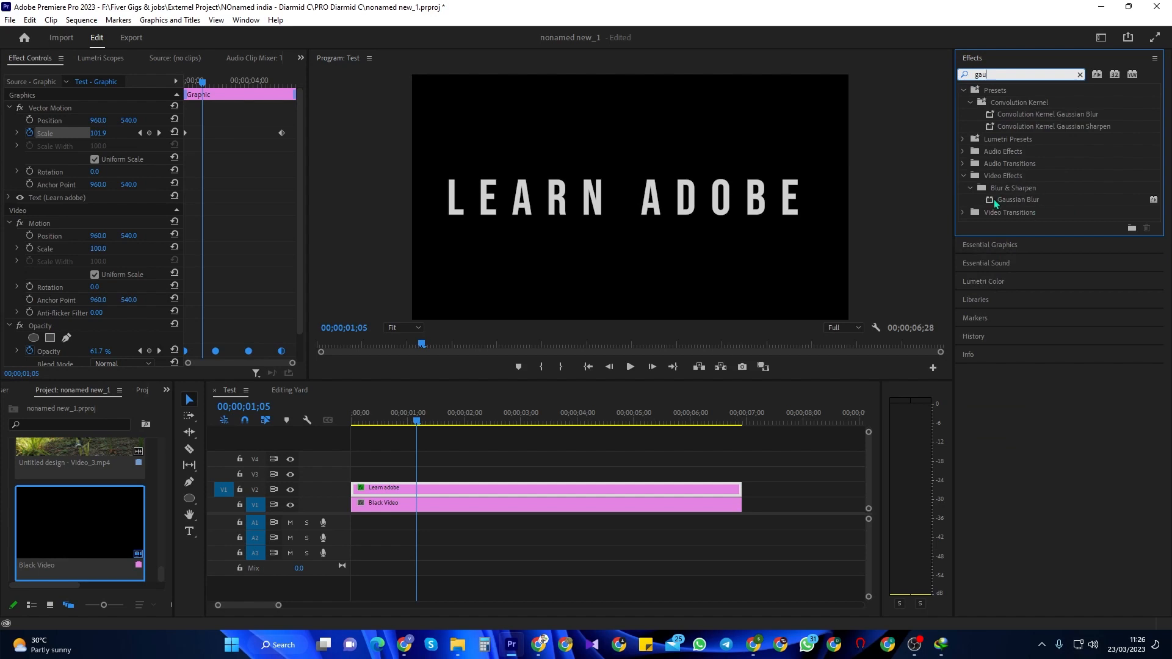
pyautogui.moveTo(1017, 199); pyautogui.dragTo(362, 488)
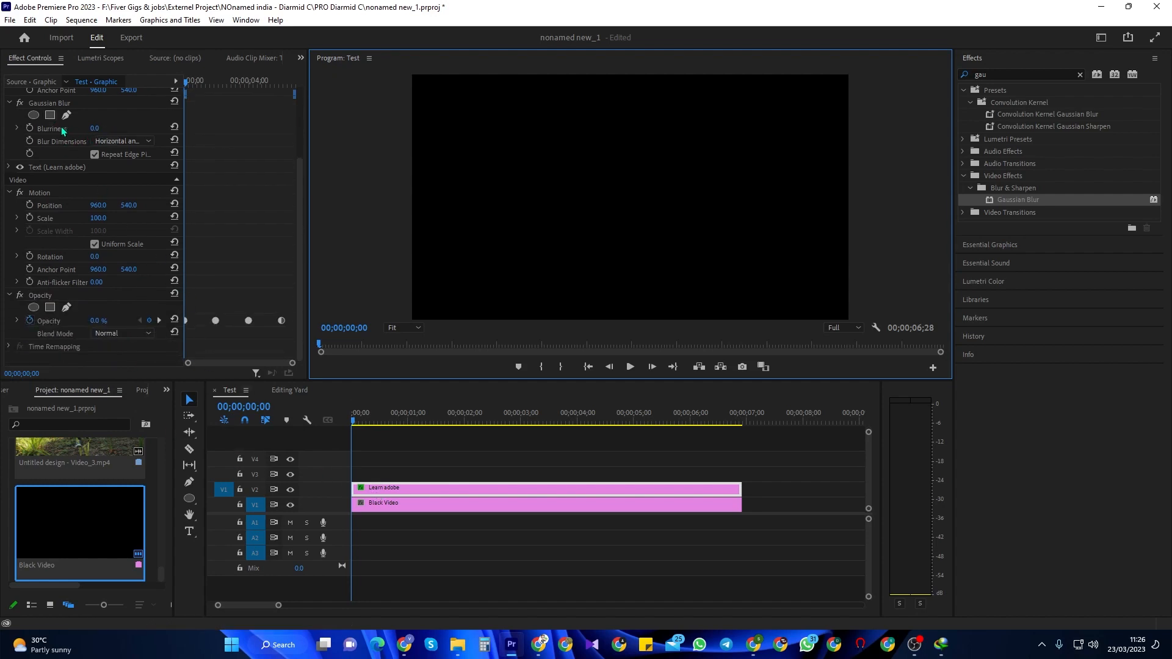
# Keyframe Blurriness from 50 at 0:00 to 0 near 2s, with another keyframe at 4:01
pyautogui.click(50, 128)
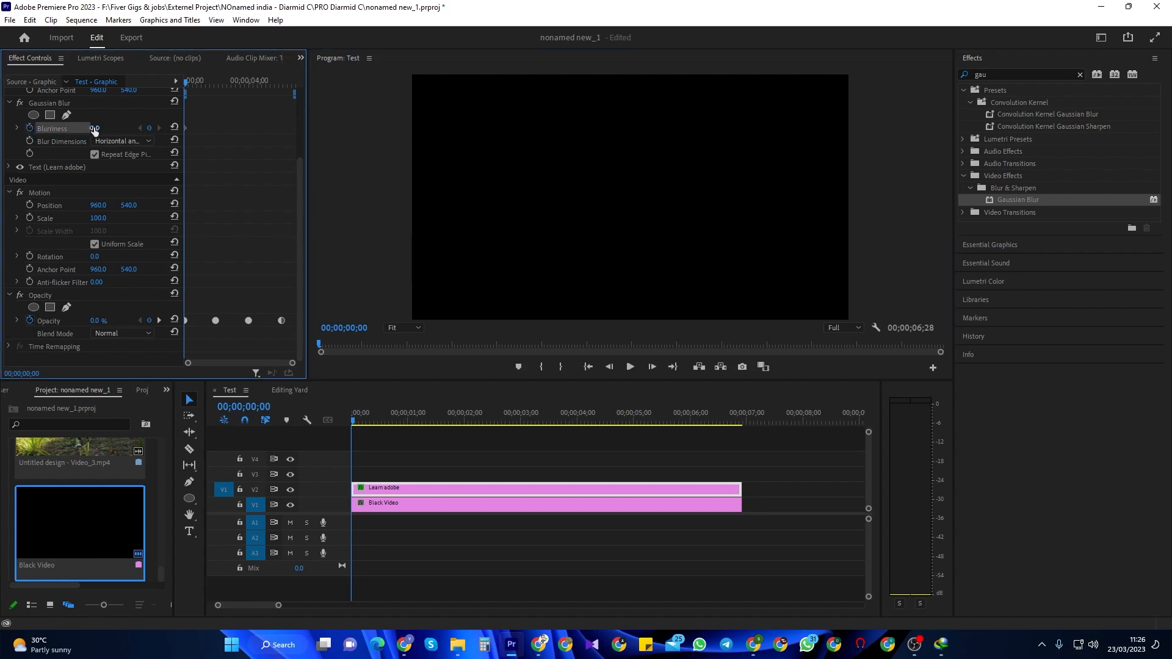
pyautogui.click(105, 128)
pyautogui.write('50')
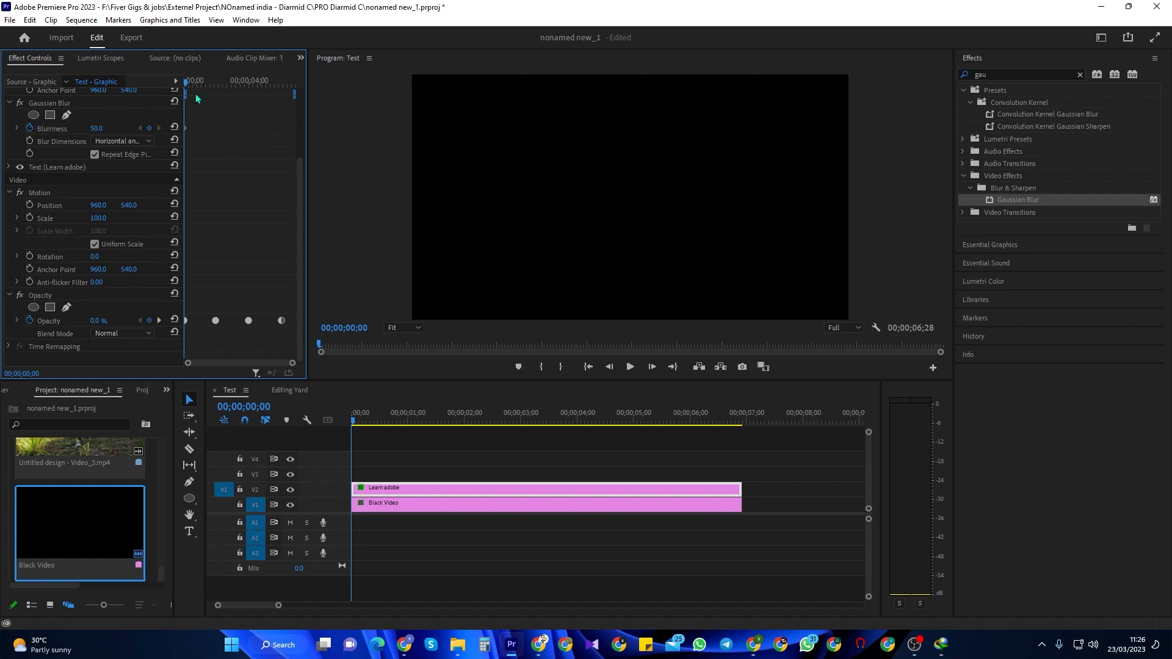
pyautogui.moveTo(188, 88)
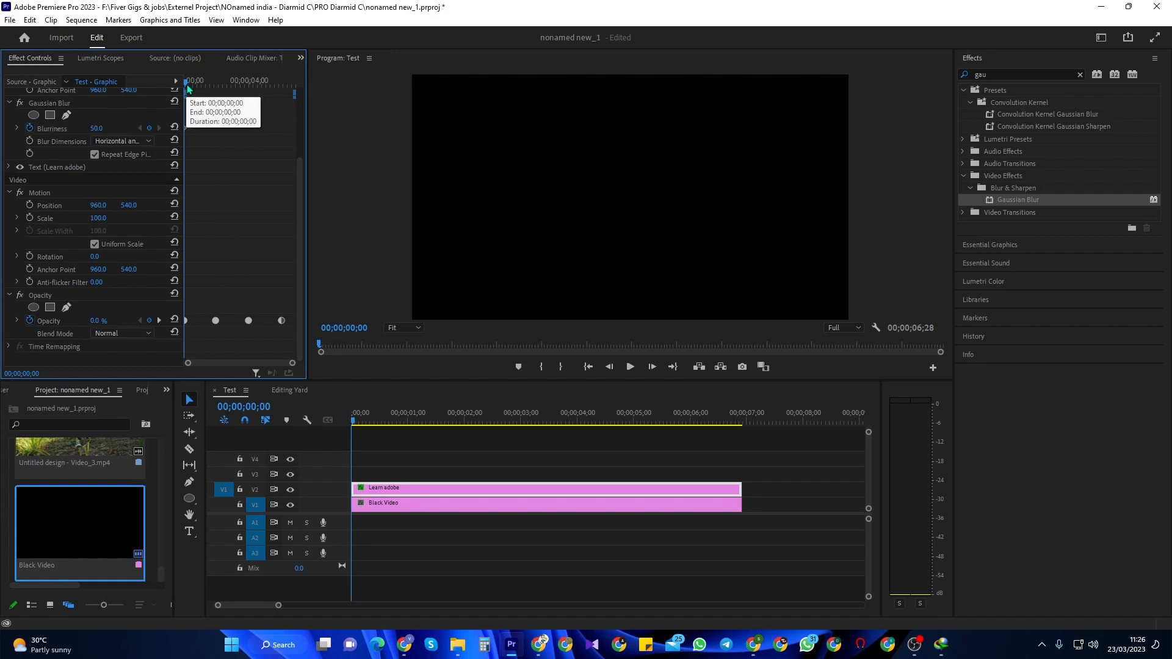
pyautogui.click(467, 421)
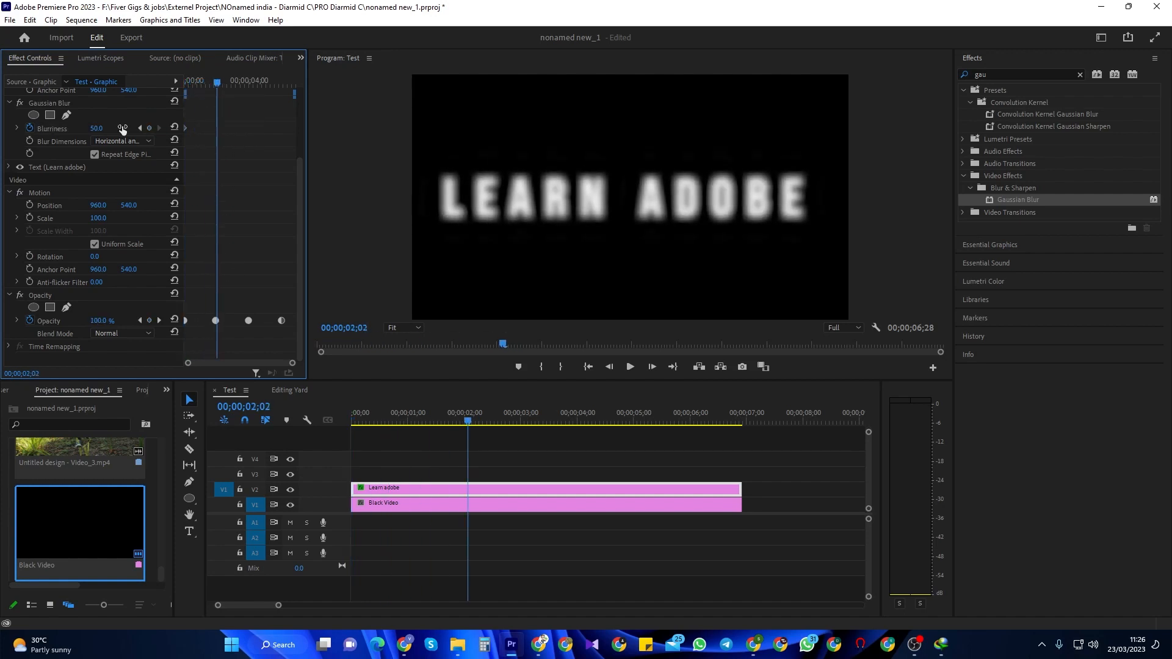
pyautogui.moveTo(97, 129); pyautogui.dragTo(74, 128)
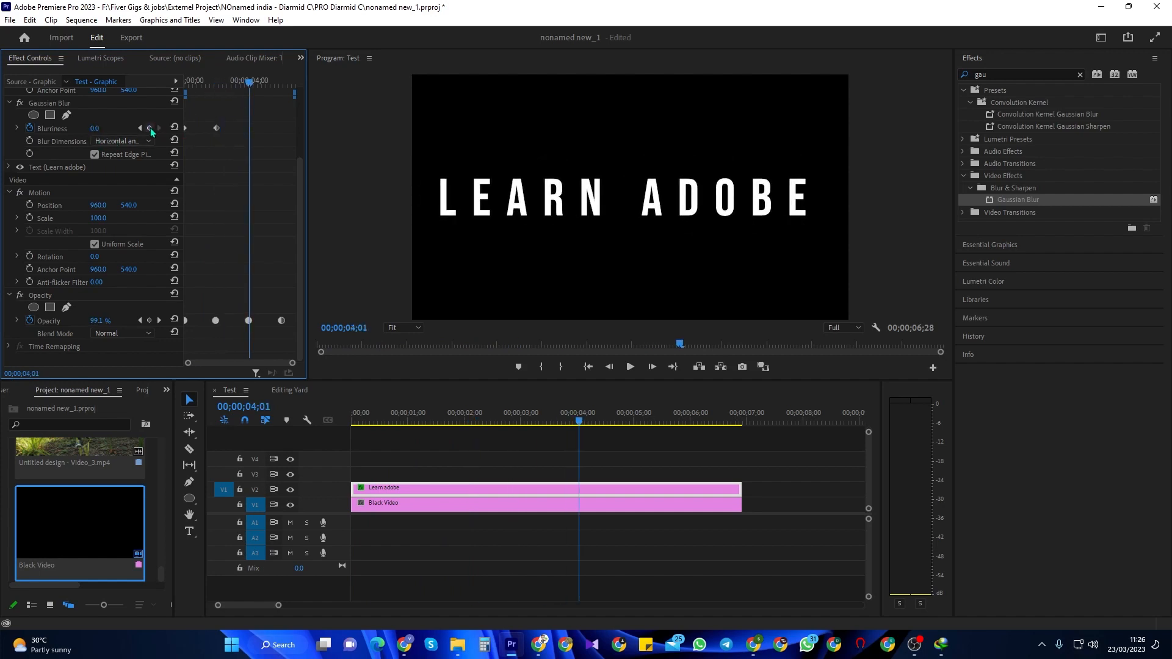
pyautogui.moveTo(149, 128)
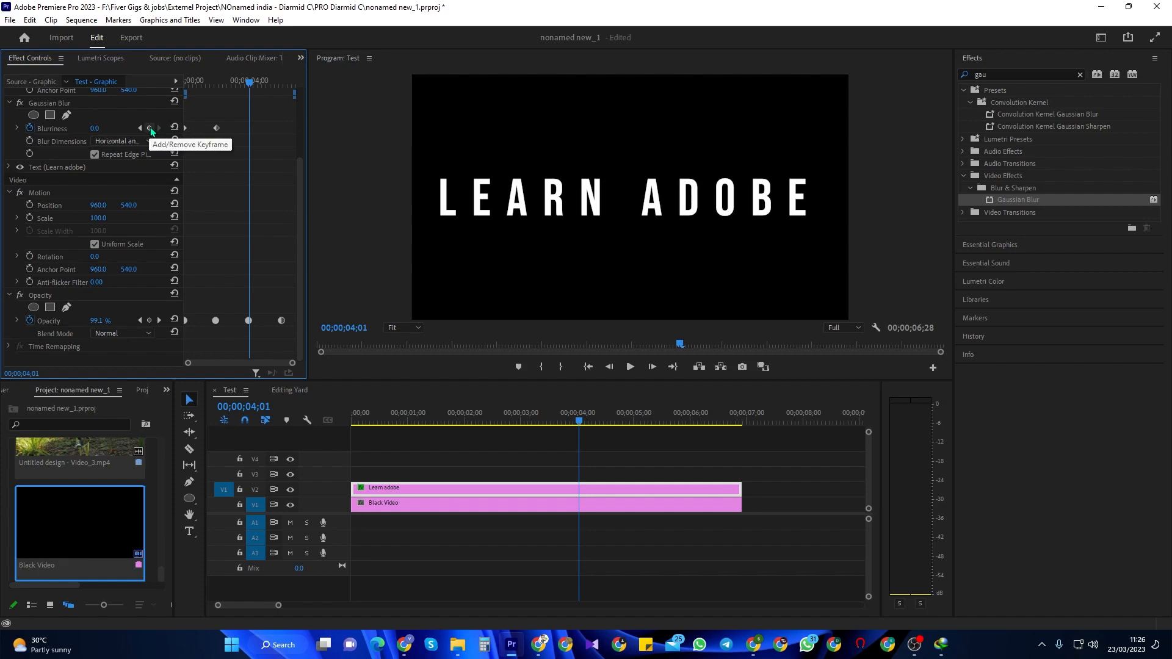
pyautogui.click(149, 128)
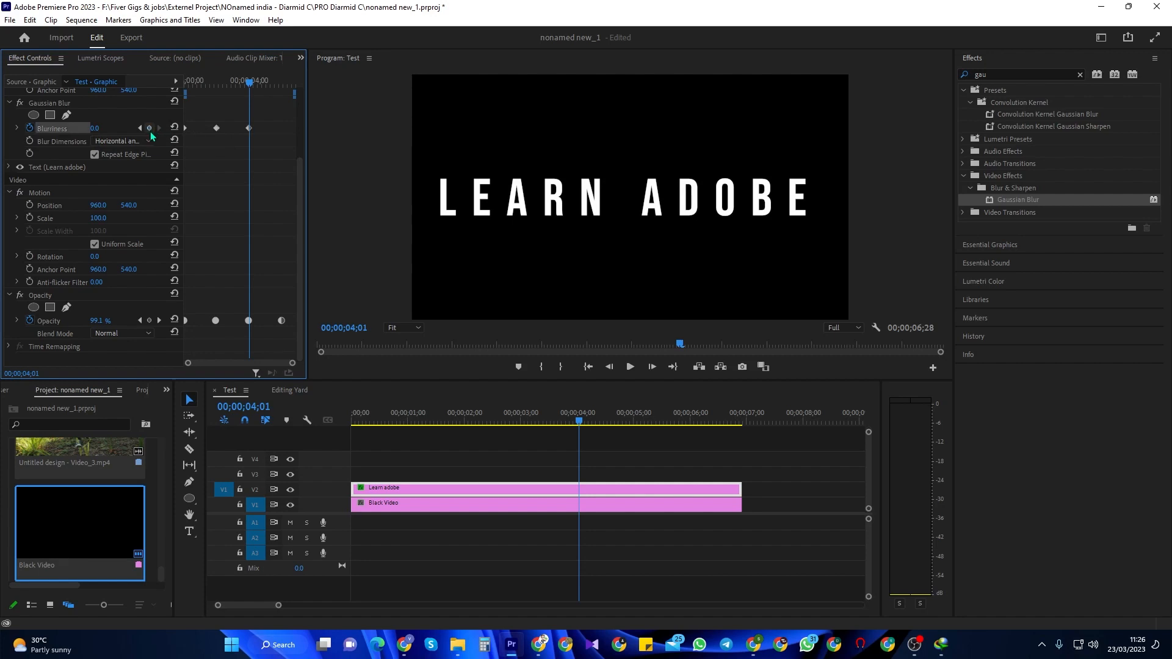